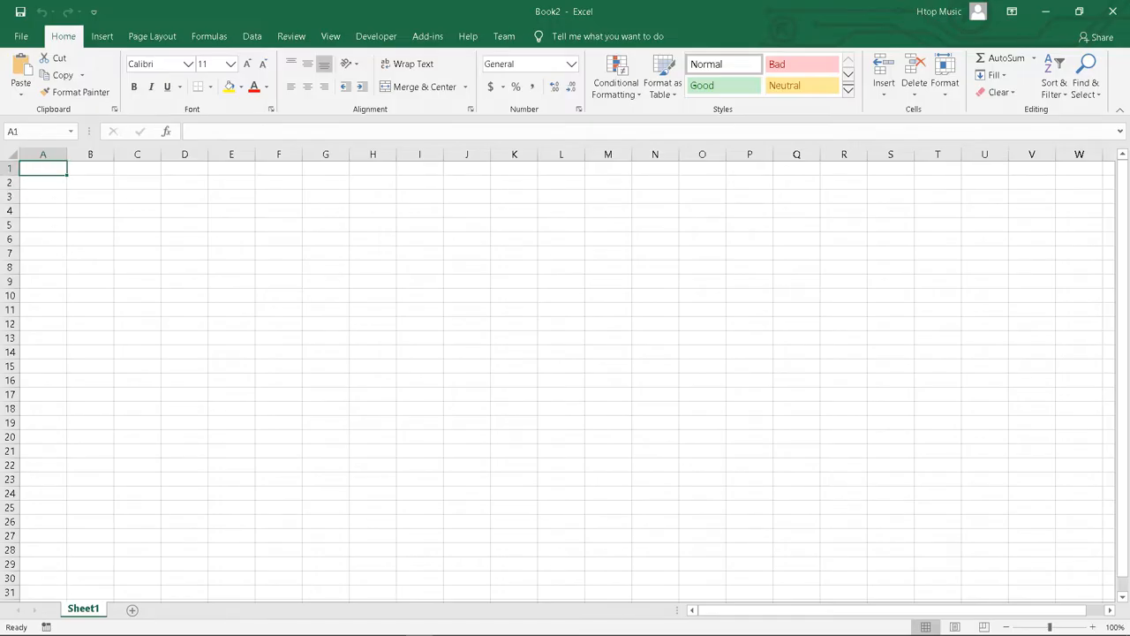
Bring up the Notepad list of URLs, then return to the spreadsheet
click(392, 625)
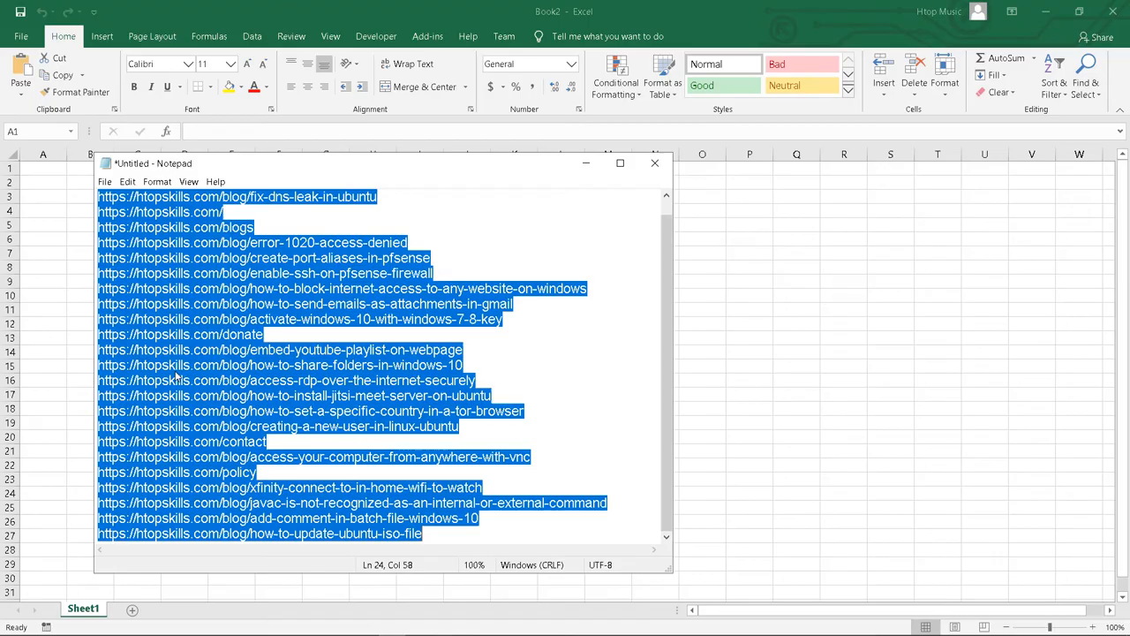
click(127, 181)
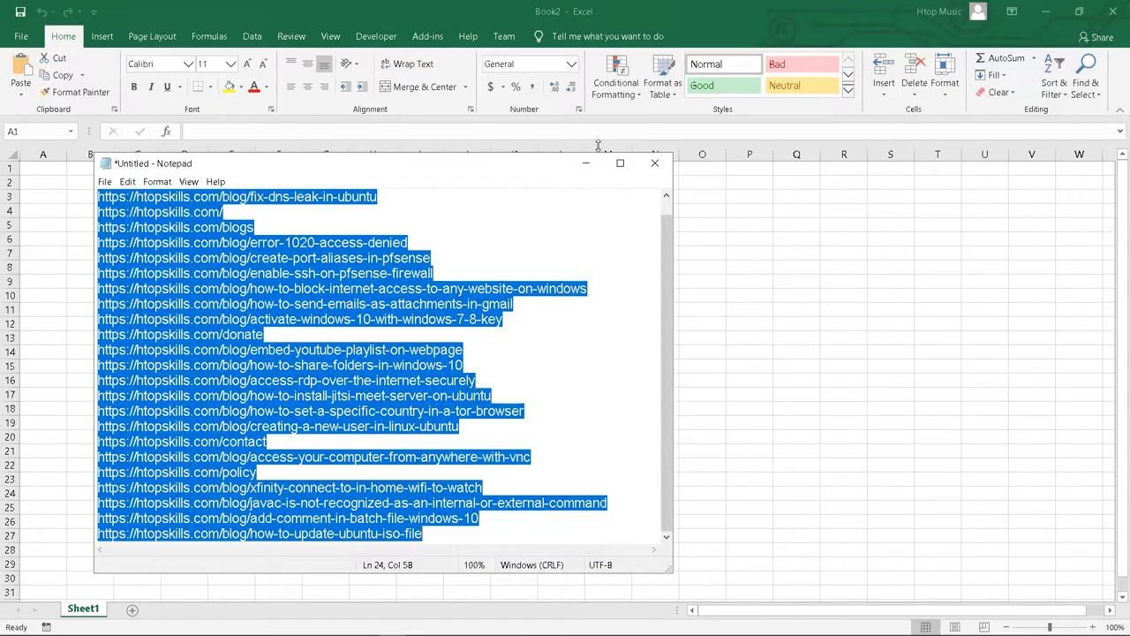
click(654, 163)
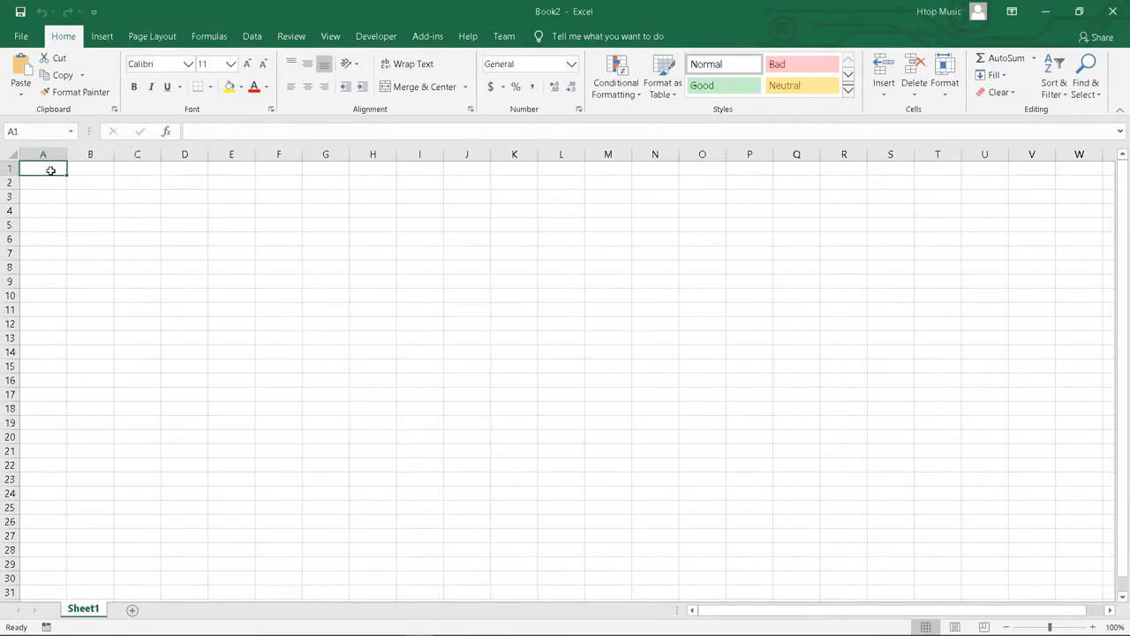
Paste the 23 URLs into column A, delete the blank first row, and select B1
key(ctrl+v)
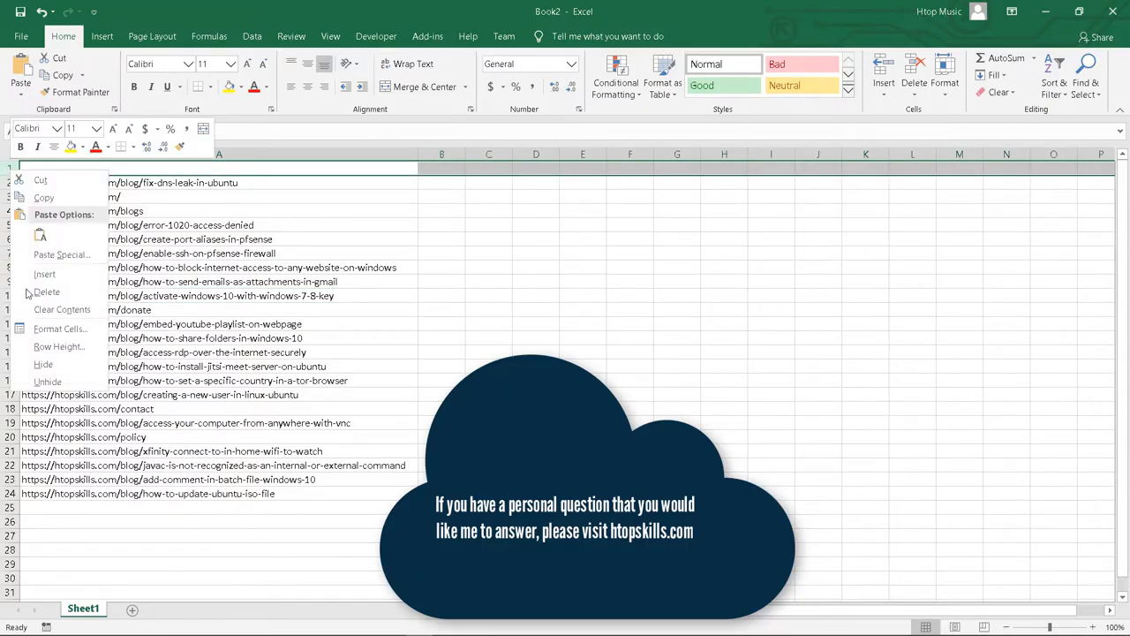
click(44, 274)
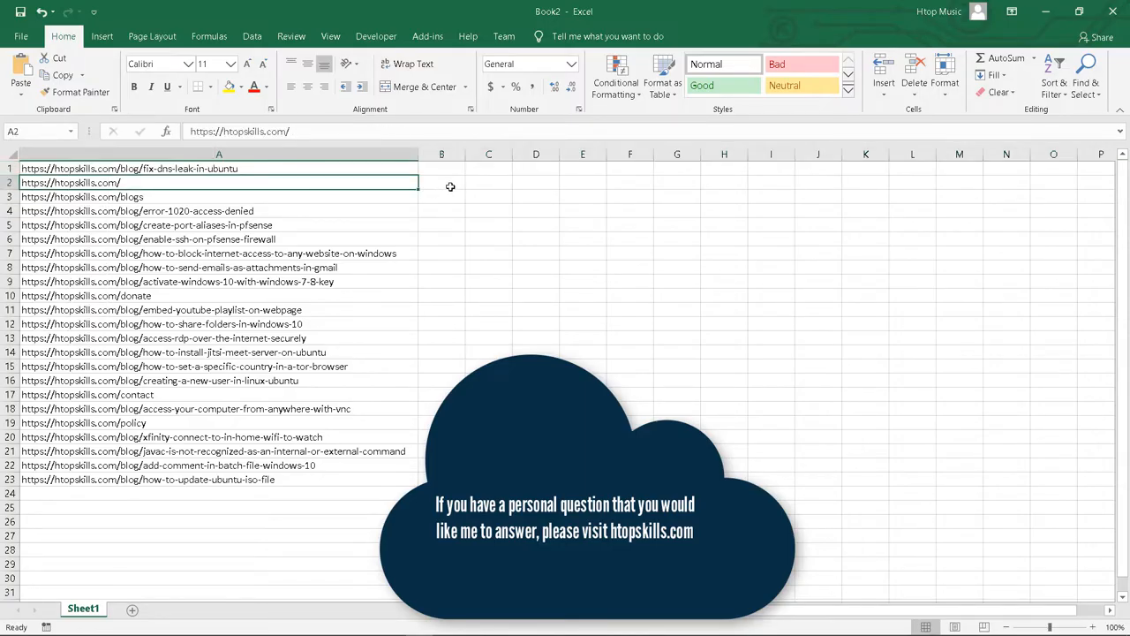
click(441, 168)
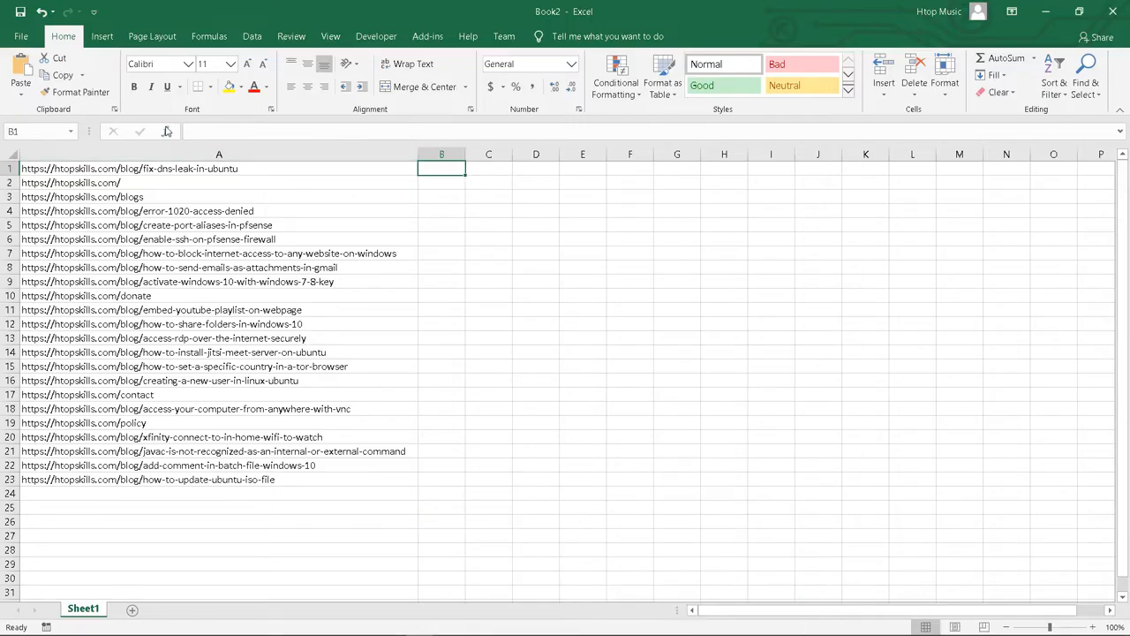
Search Insert Function for 'hyp' and choose HYPERLINK for cell B1
click(166, 131)
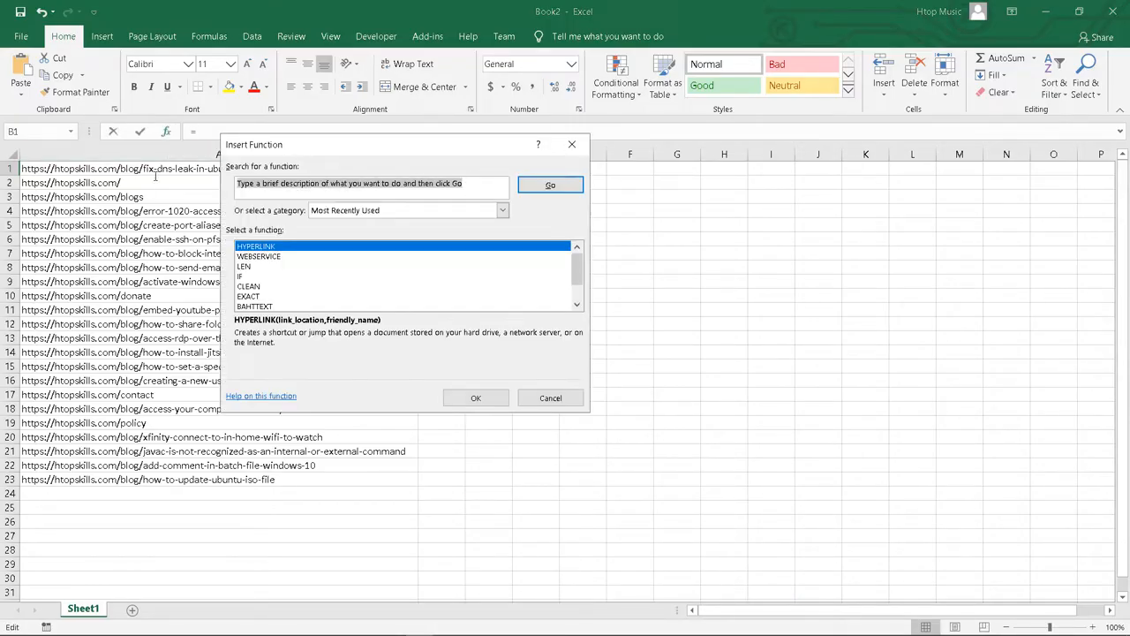
text(hy)
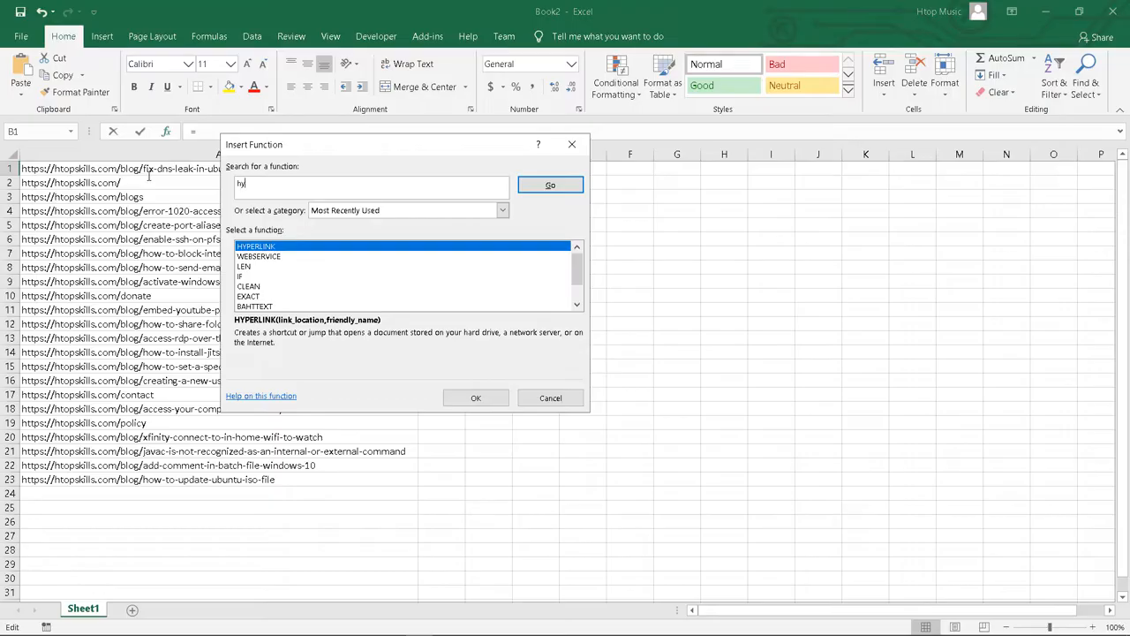
text(perlin)
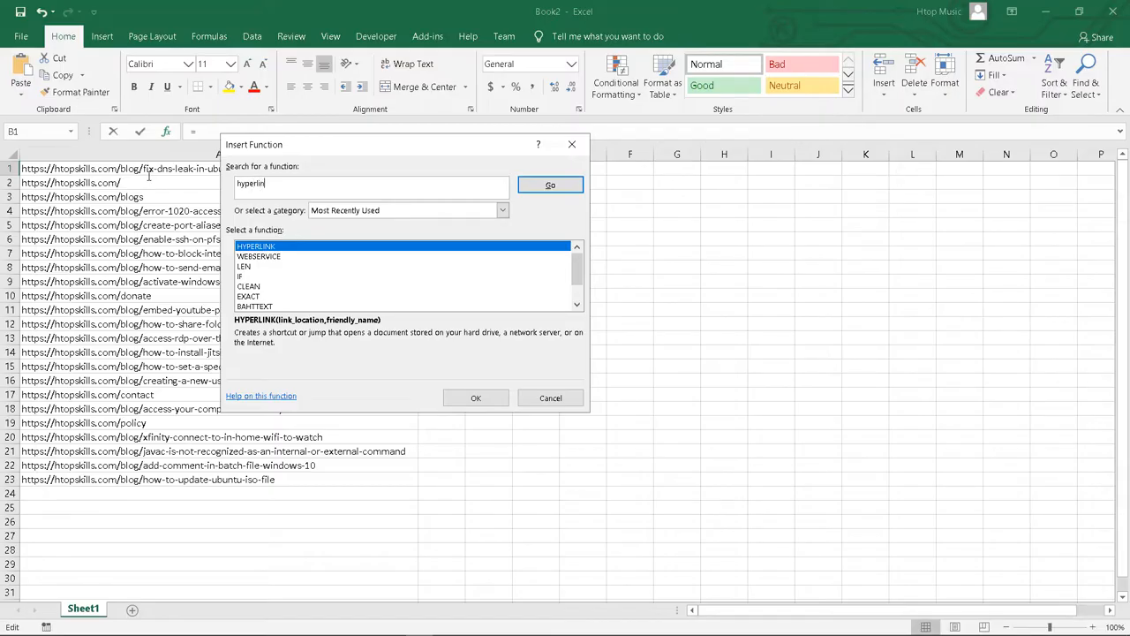
click(550, 184)
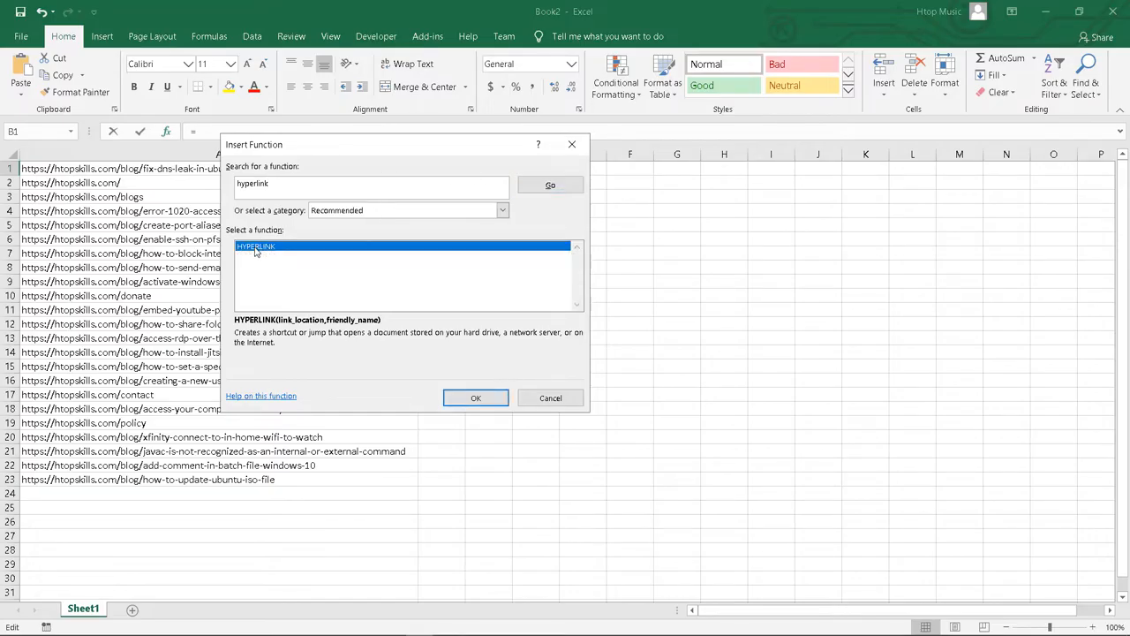
click(475, 397)
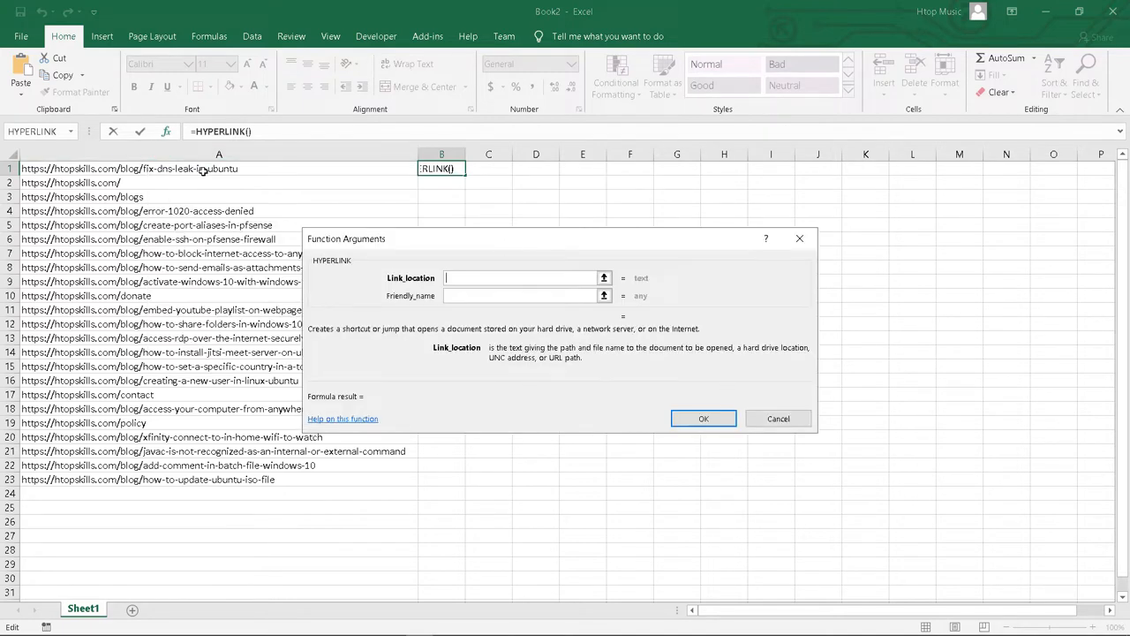
Set the HYPERLINK Link_location argument to A1, leaving Friendly_name blank
text(A1)
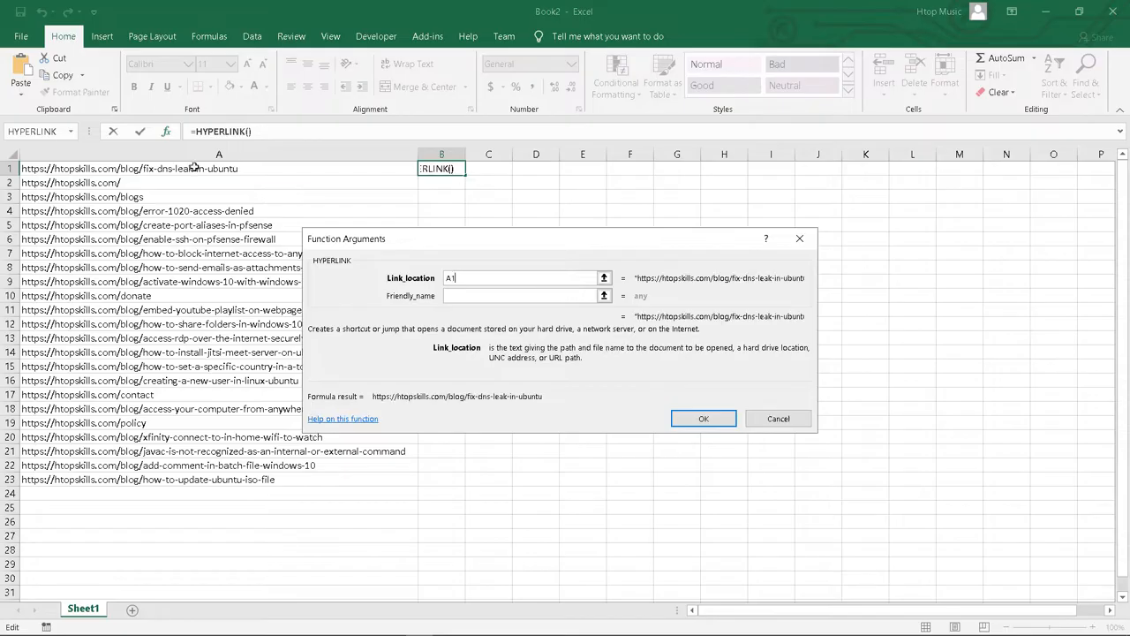
click(195, 168)
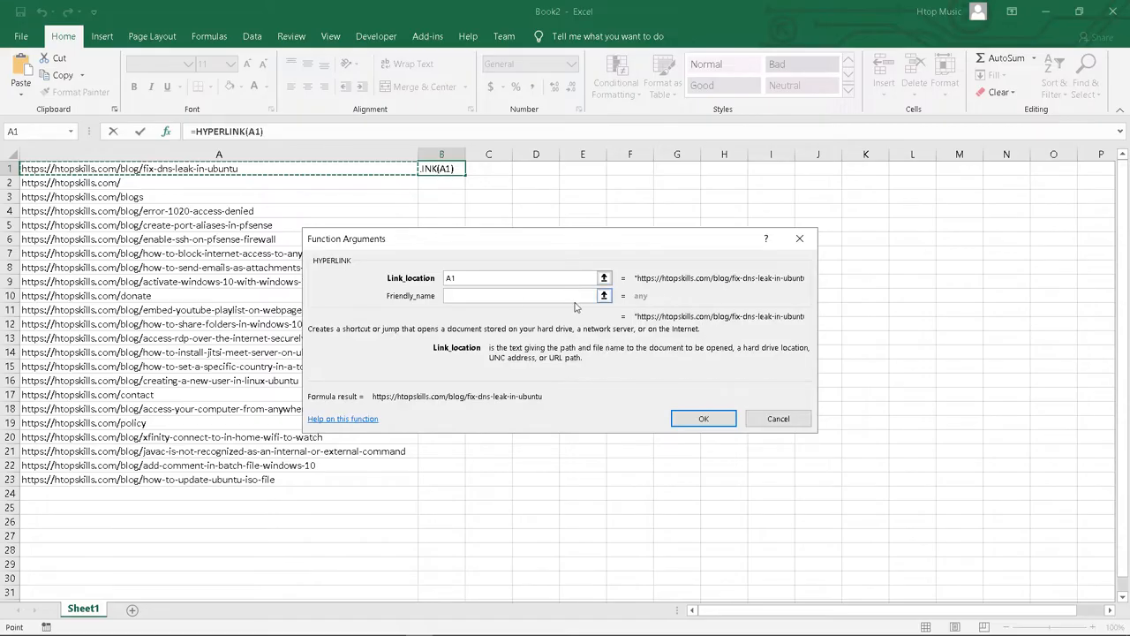
mouse_move(724, 403)
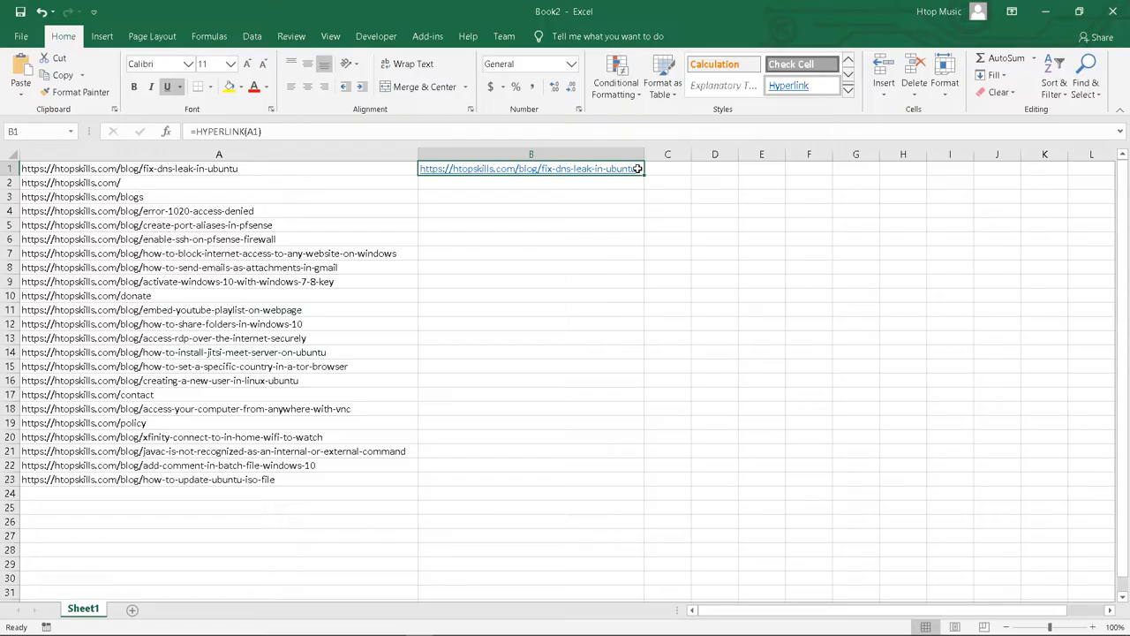
mouse_move(643, 169)
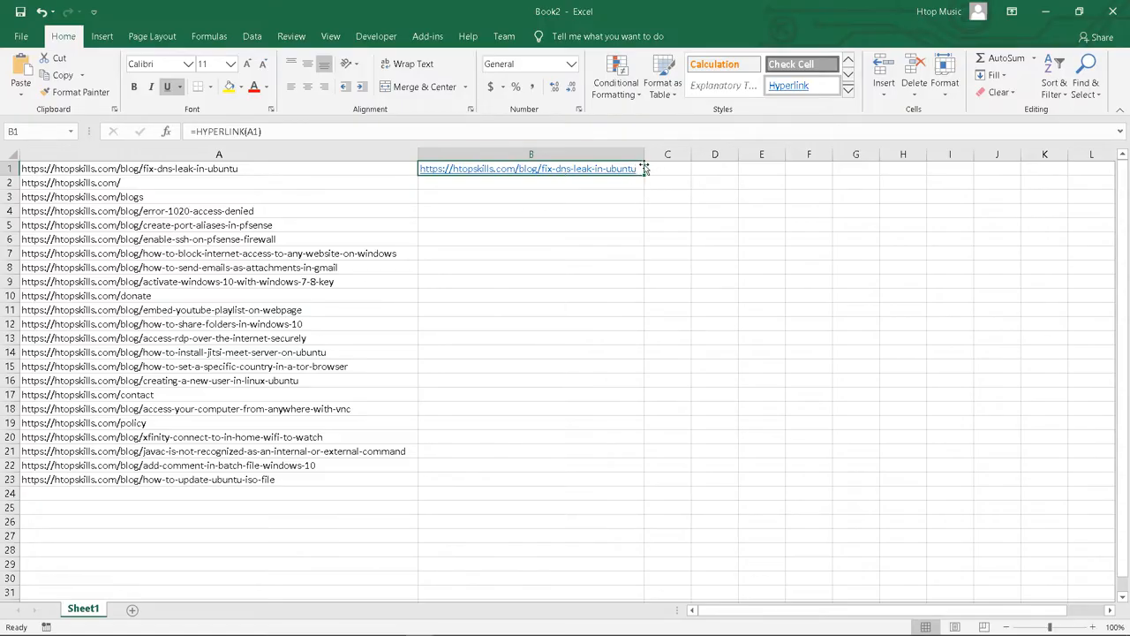
mouse_move(545, 197)
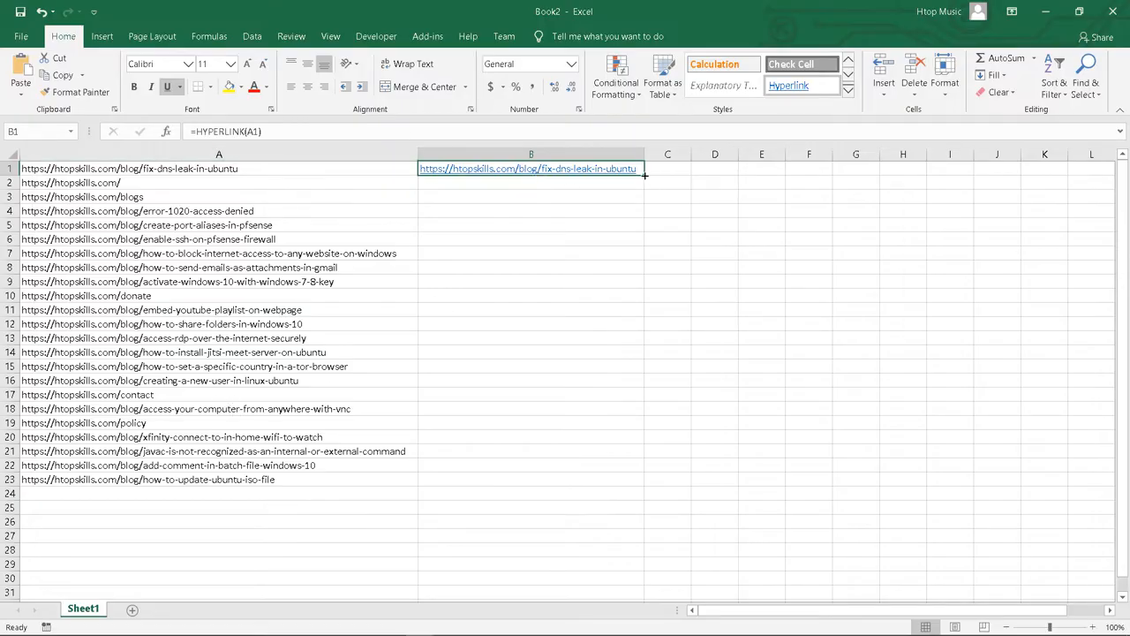
Fill B1's HYPERLINK formula down to B23, widen column B, and inspect B15
drag(642, 174, 639, 474)
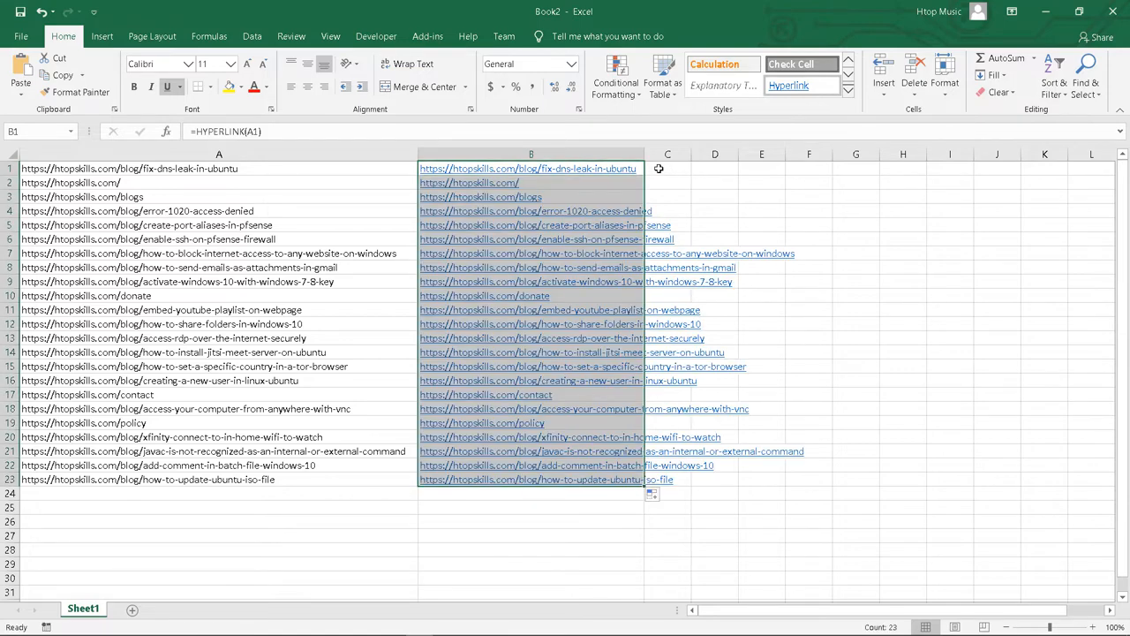
drag(644, 154, 817, 153)
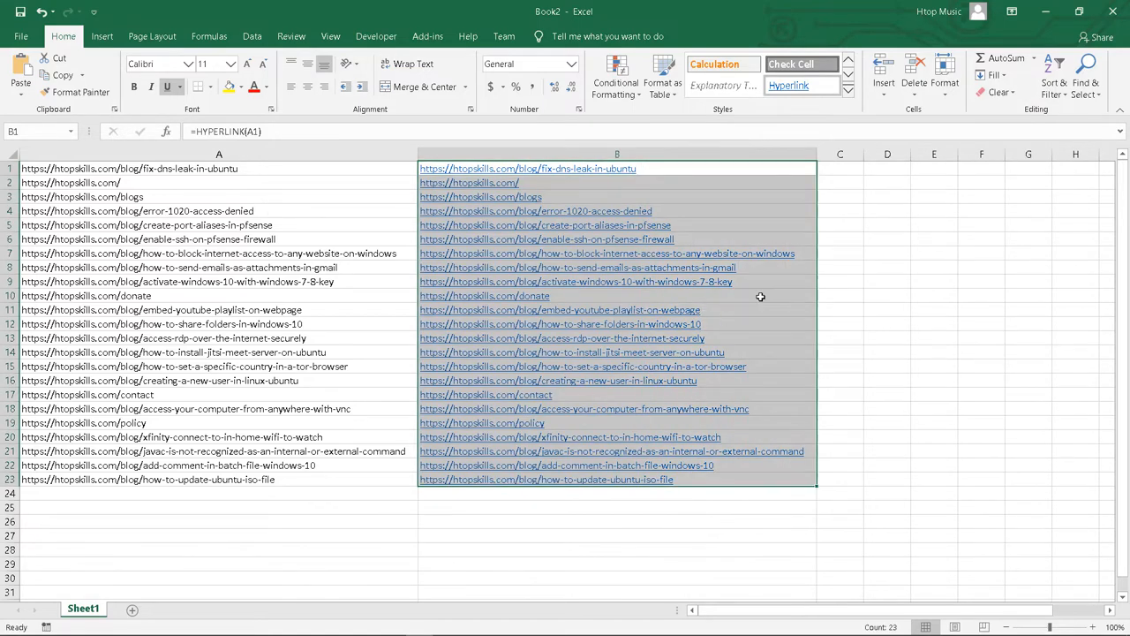
click(582, 365)
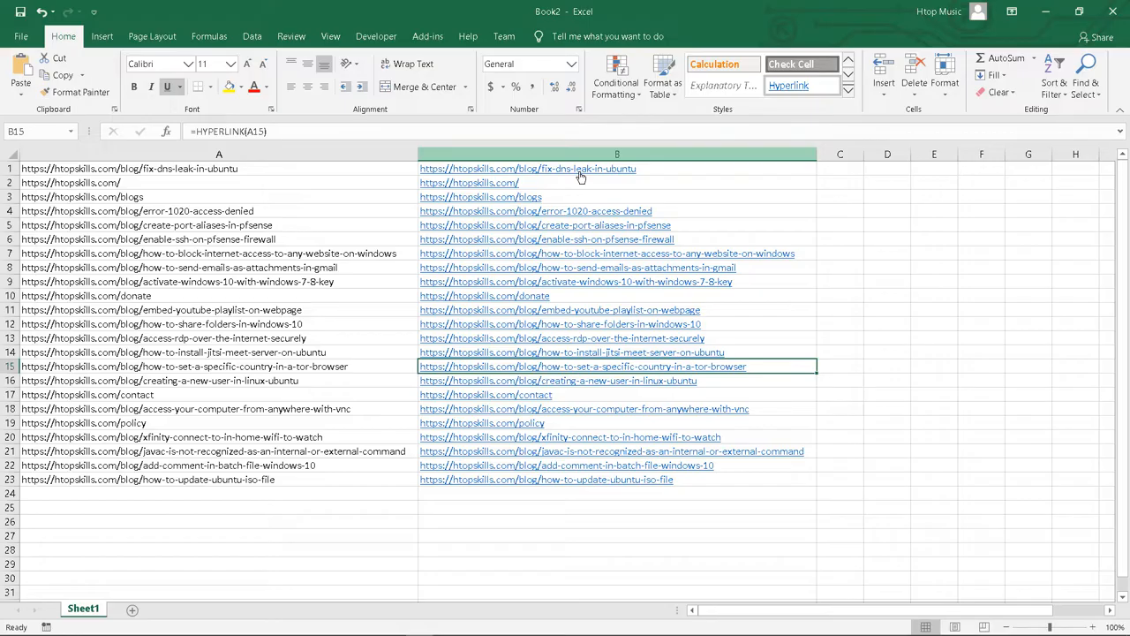
click(617, 154)
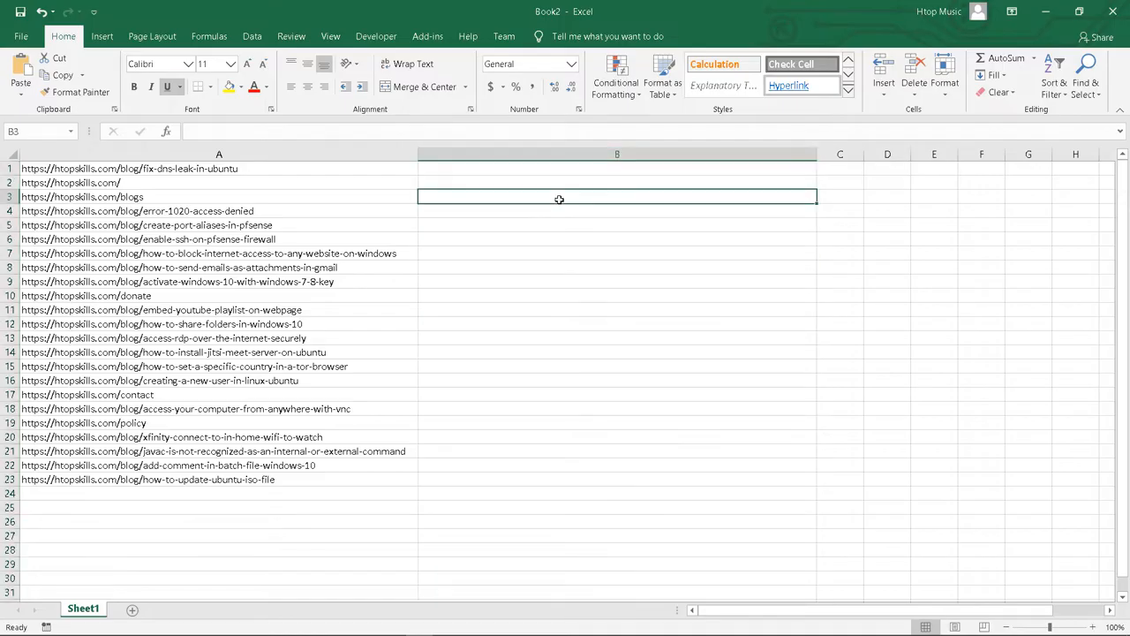
mouse_move(618, 175)
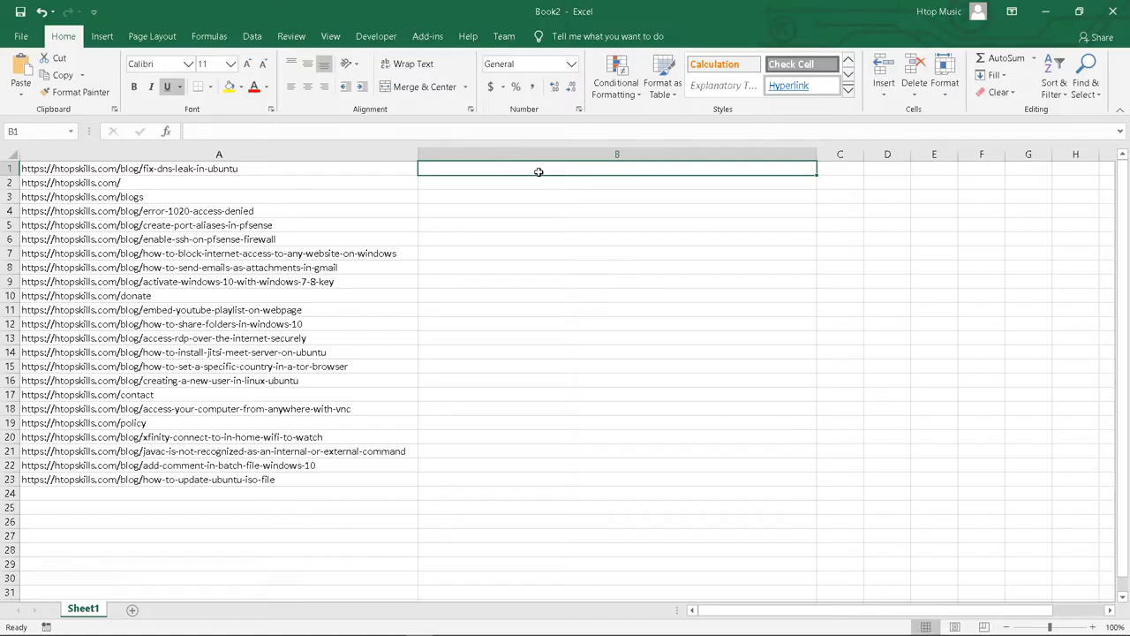
mouse_move(496, 170)
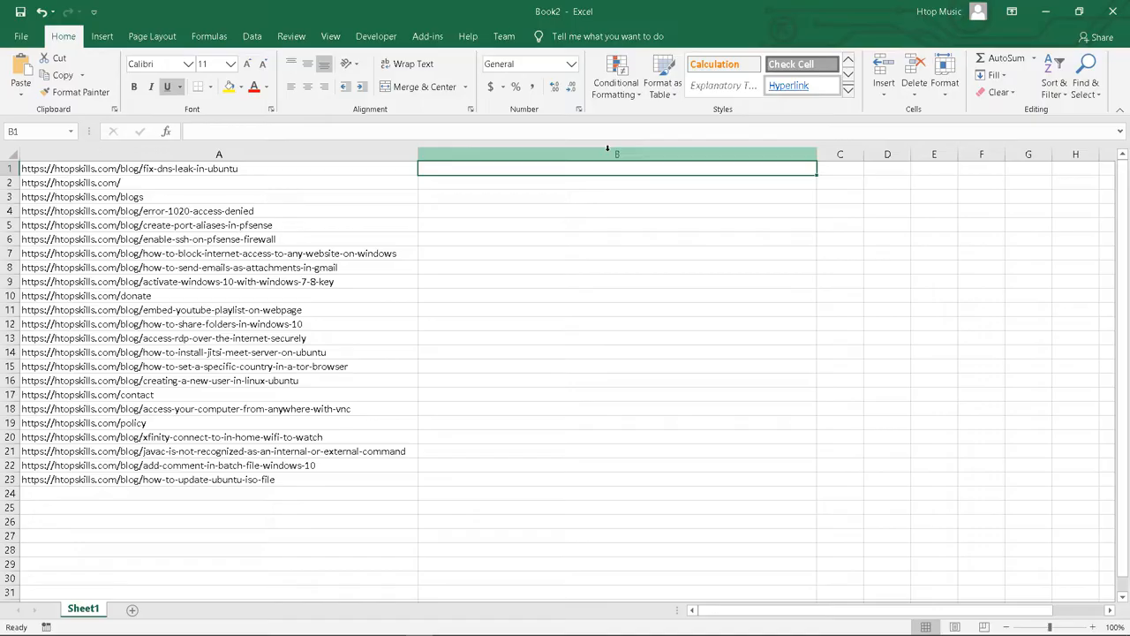
click(616, 154)
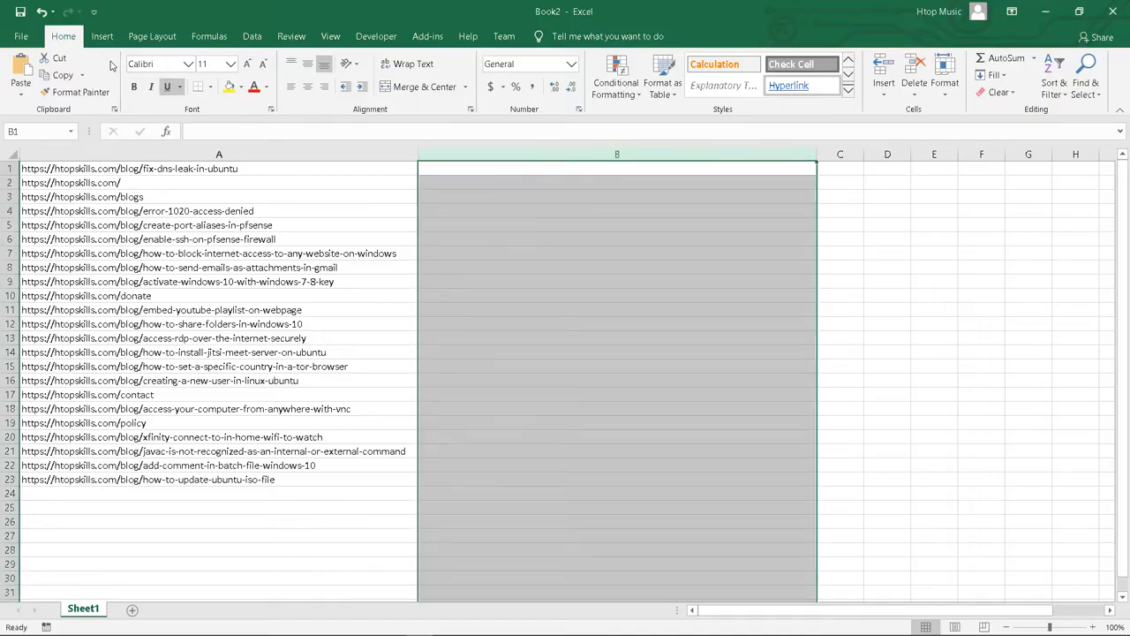
click(166, 131)
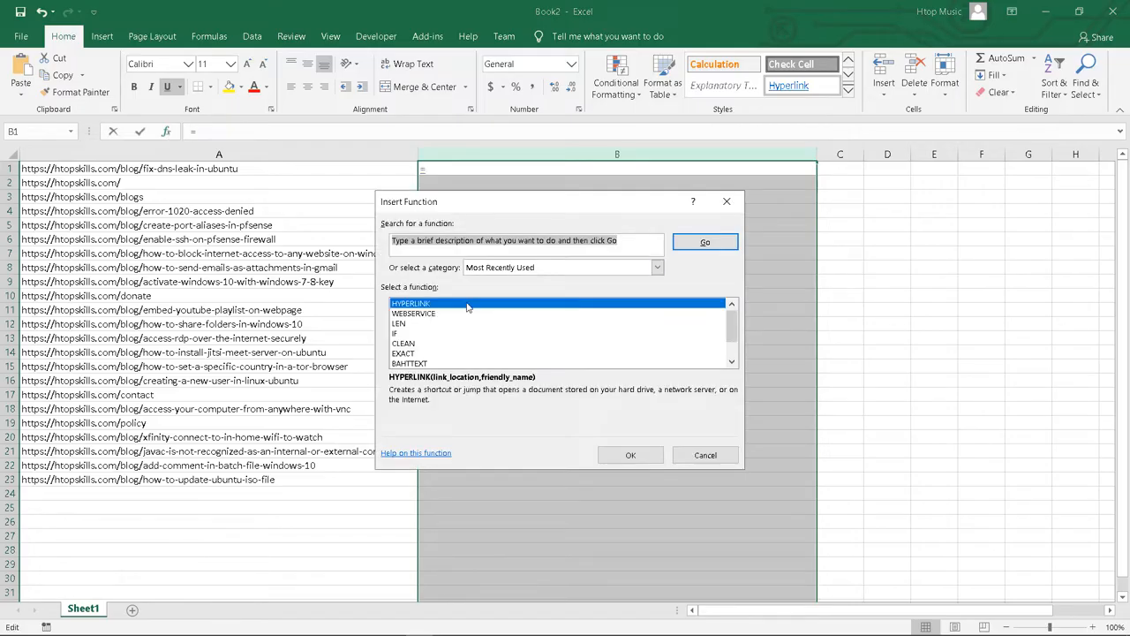
Confirm HYPERLINK, apply the formula down column B, then select B1
click(630, 454)
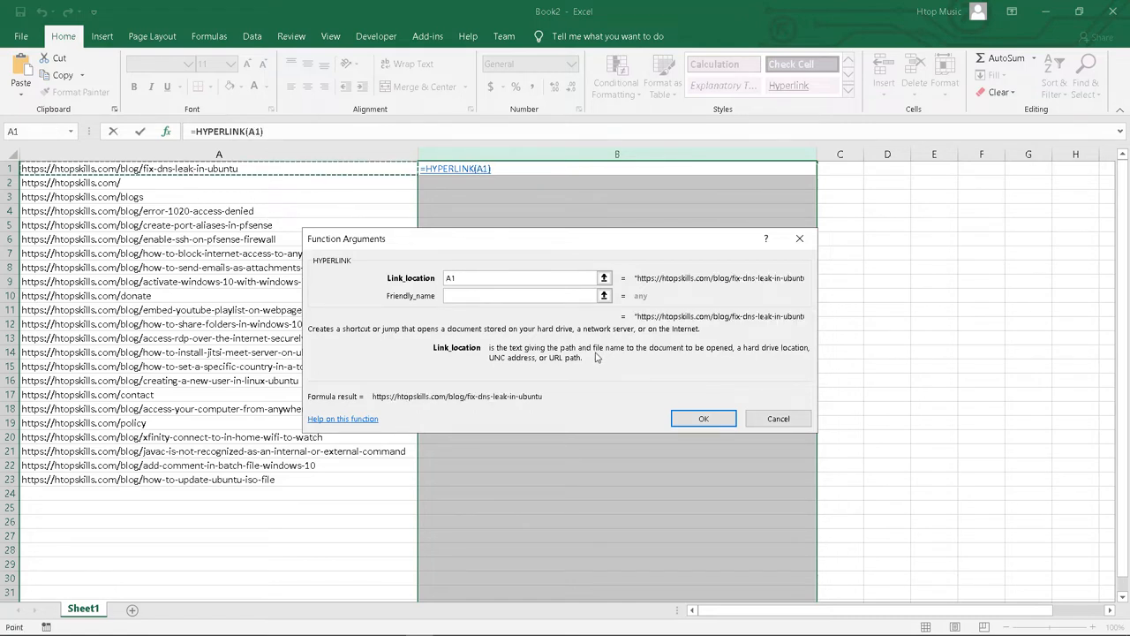
mouse_move(704, 417)
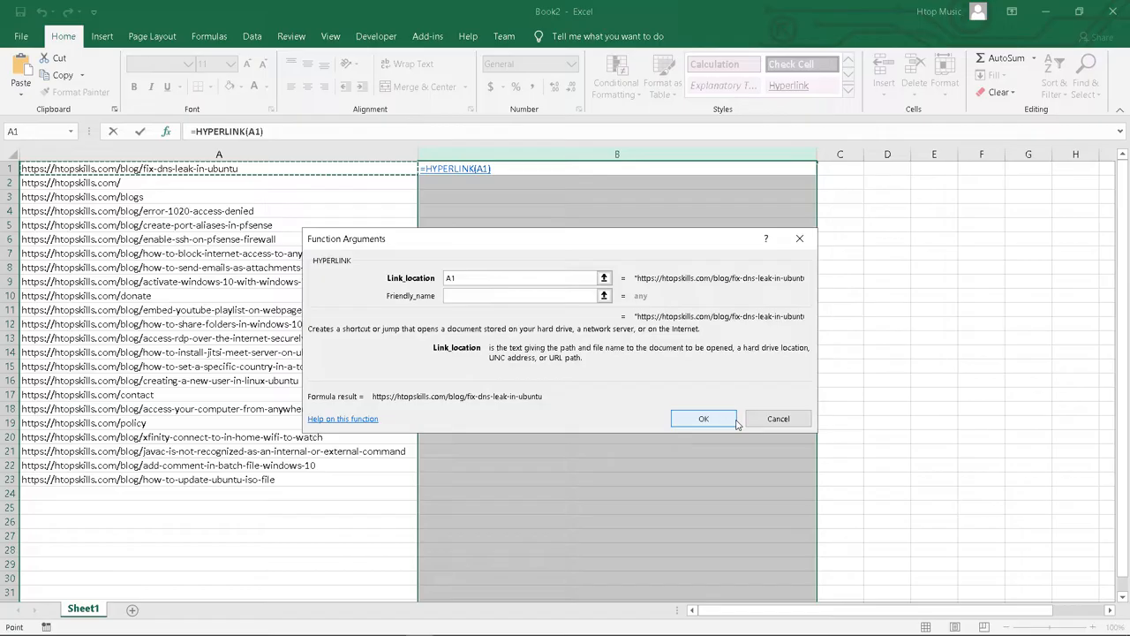
click(703, 418)
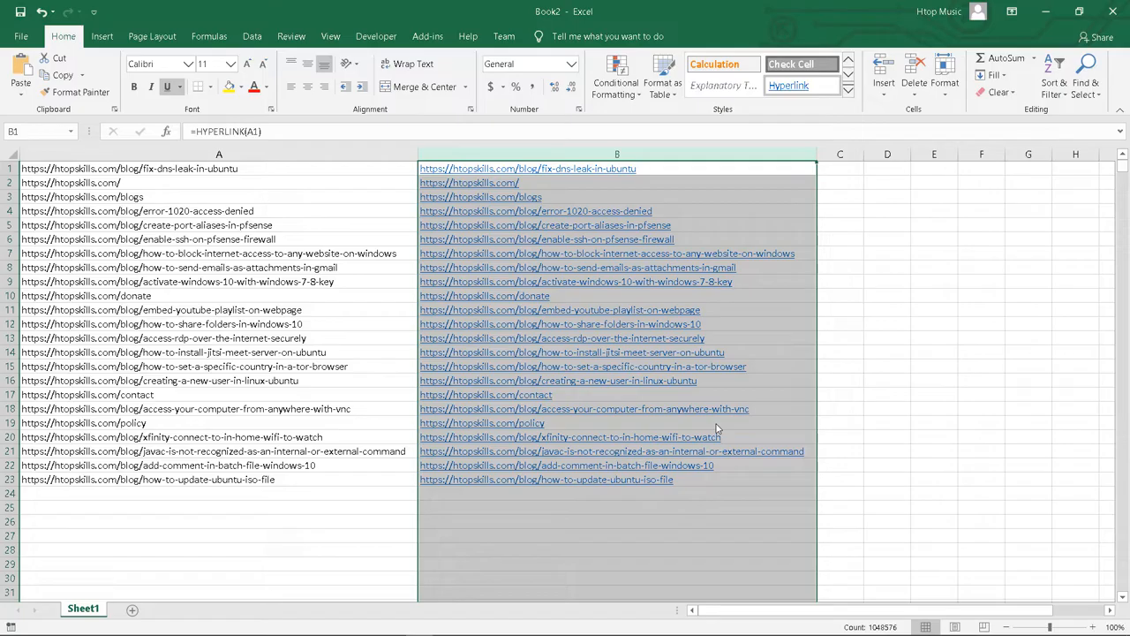
mouse_move(655, 239)
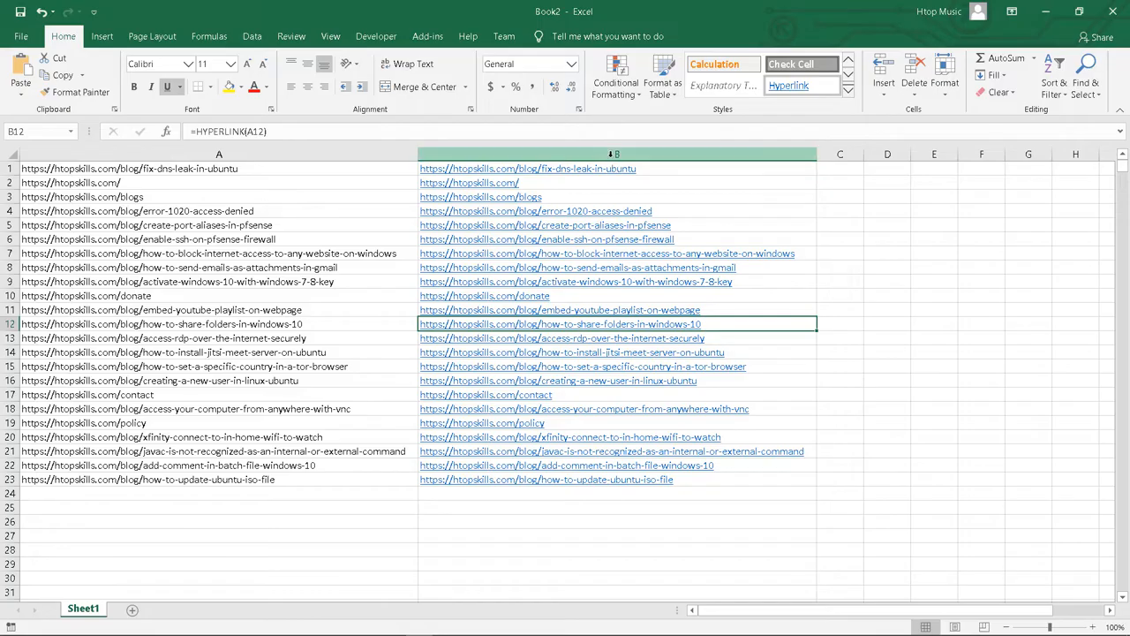
click(613, 154)
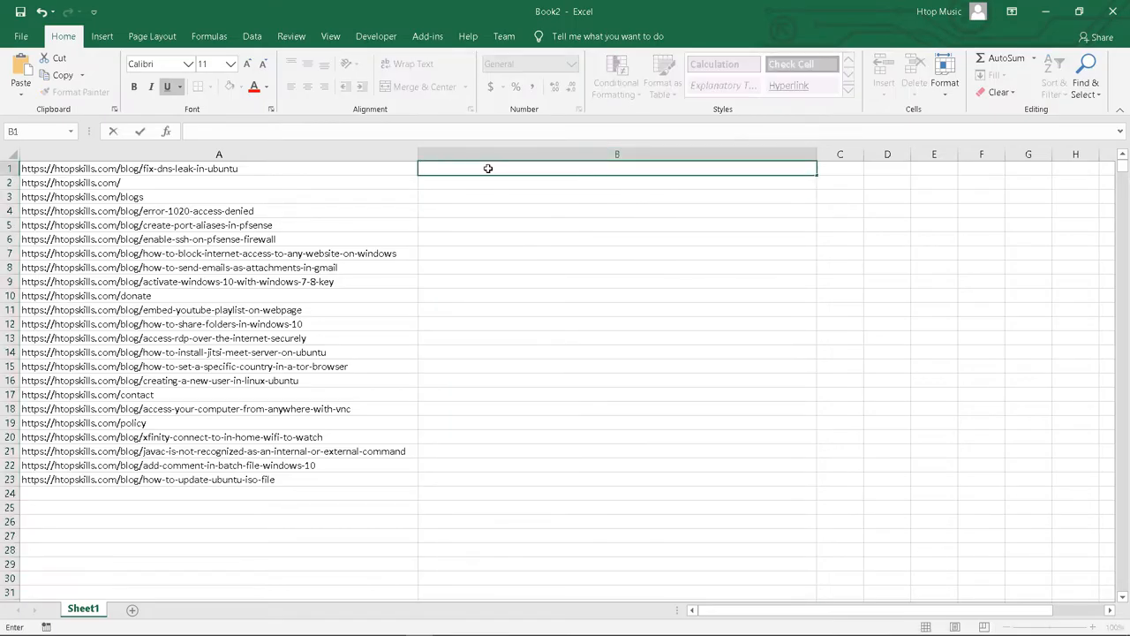
Type =HYPERLINK(A1) into B1 and test the link in the browser
text(=)
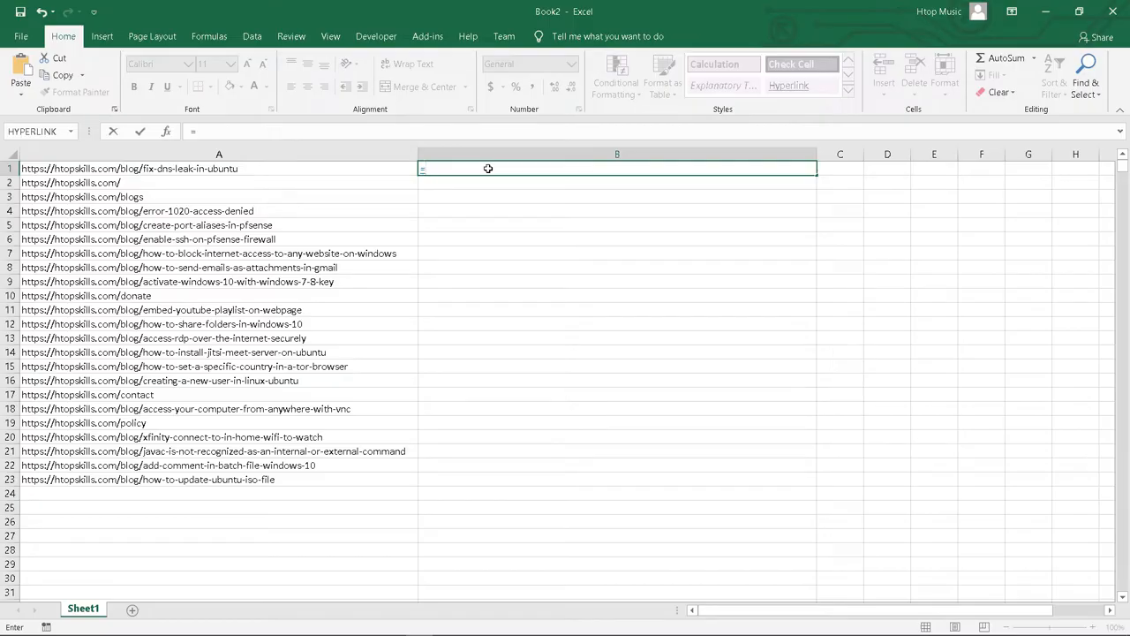
text(=hyper)
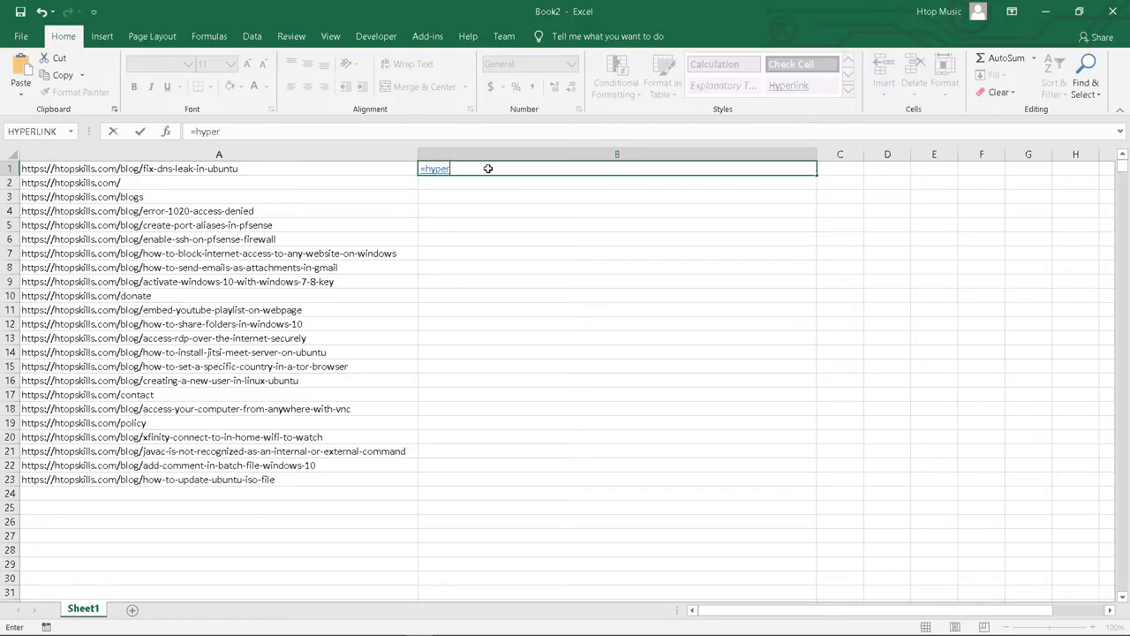
text(li)
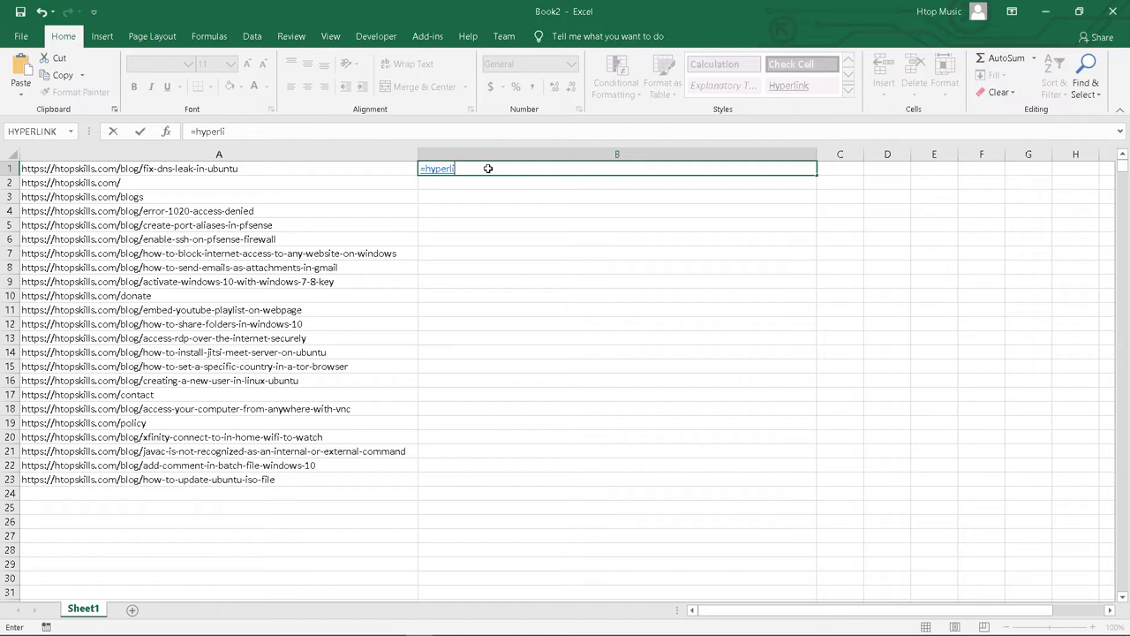
text(nk)
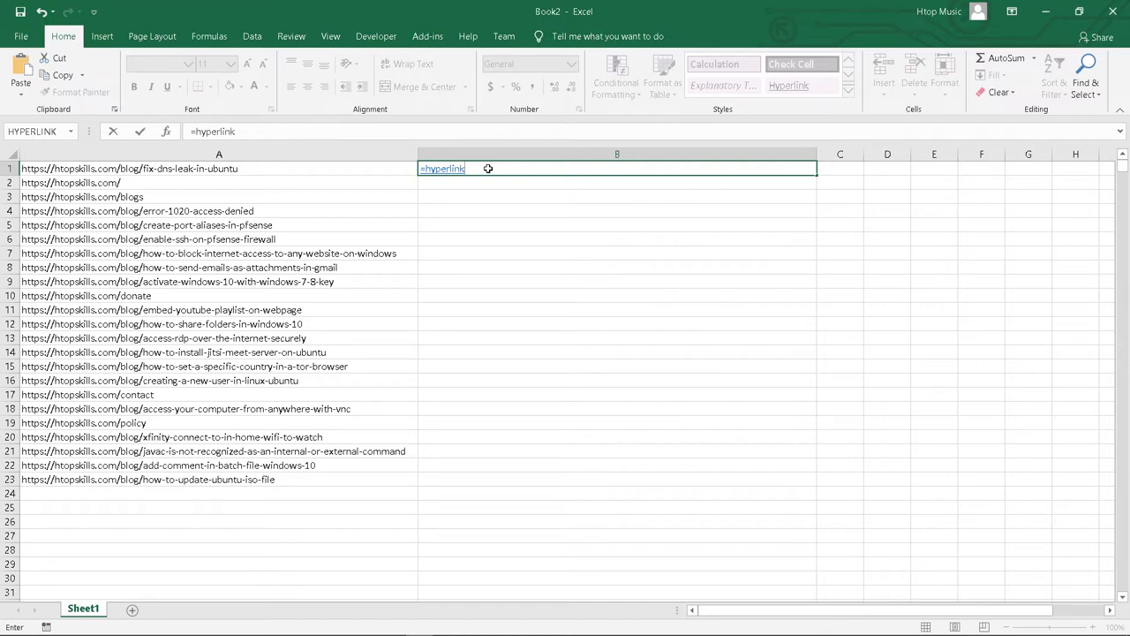
text(()
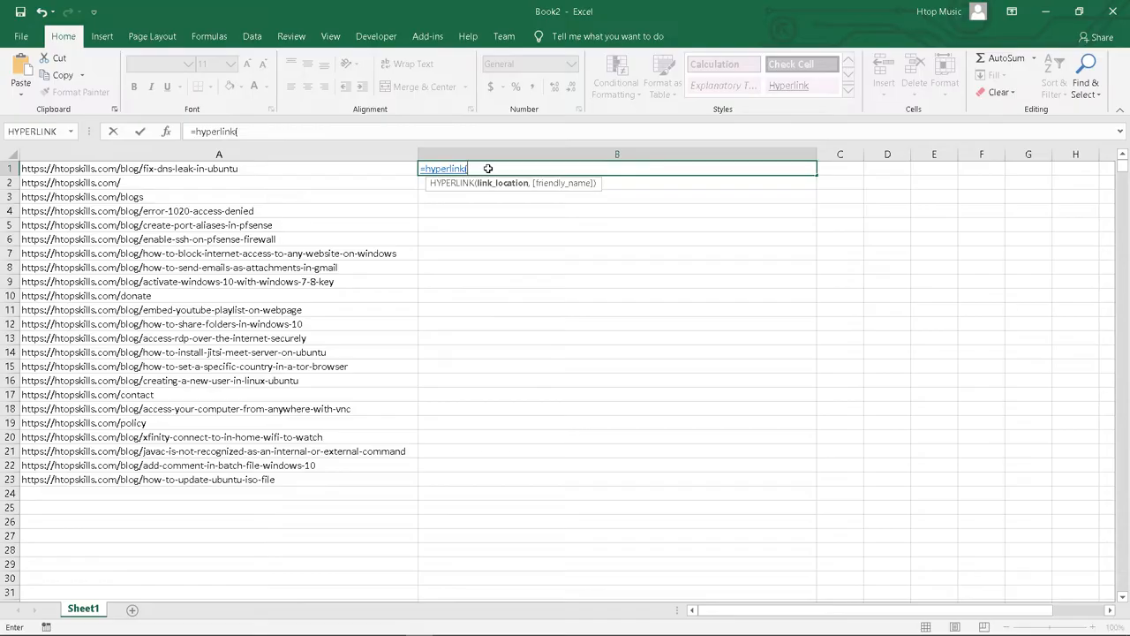
text((A)
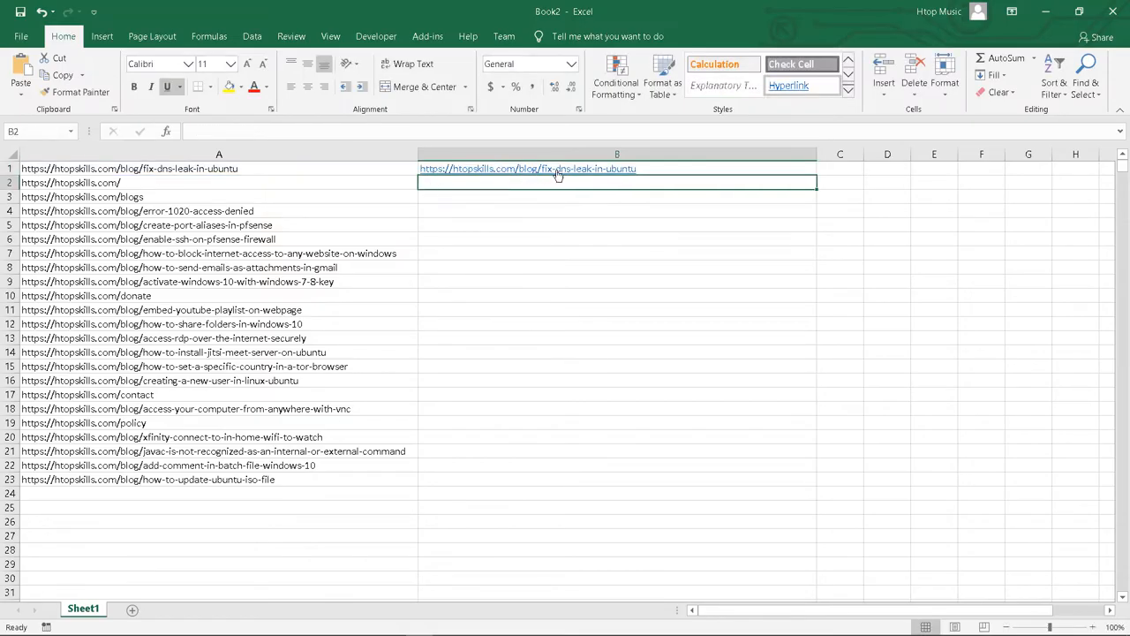
click(527, 169)
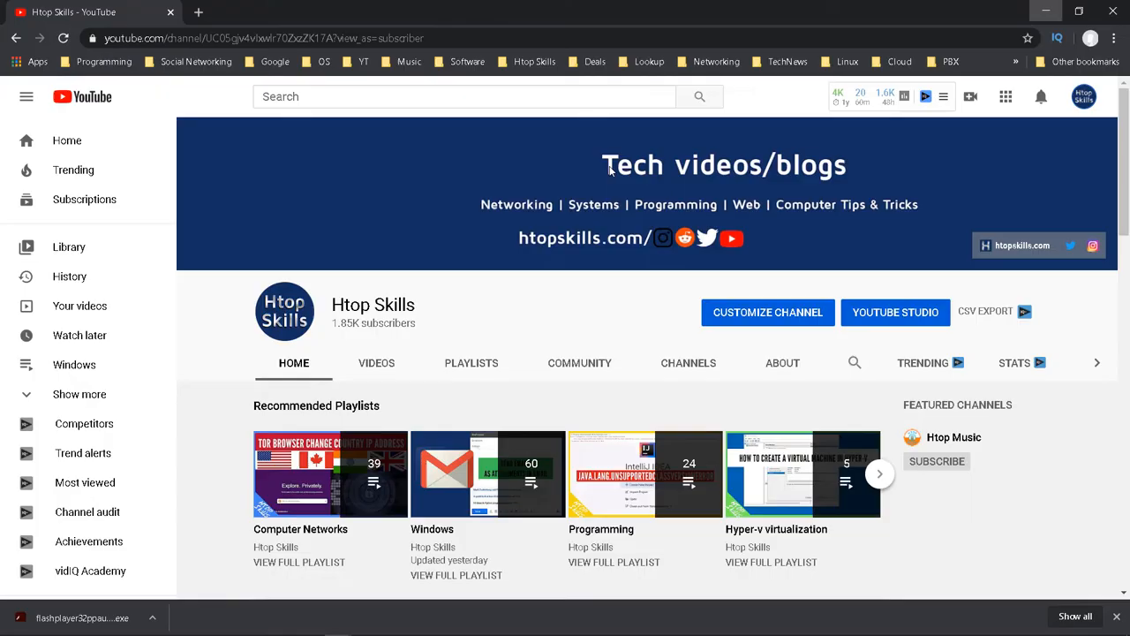
click(265, 11)
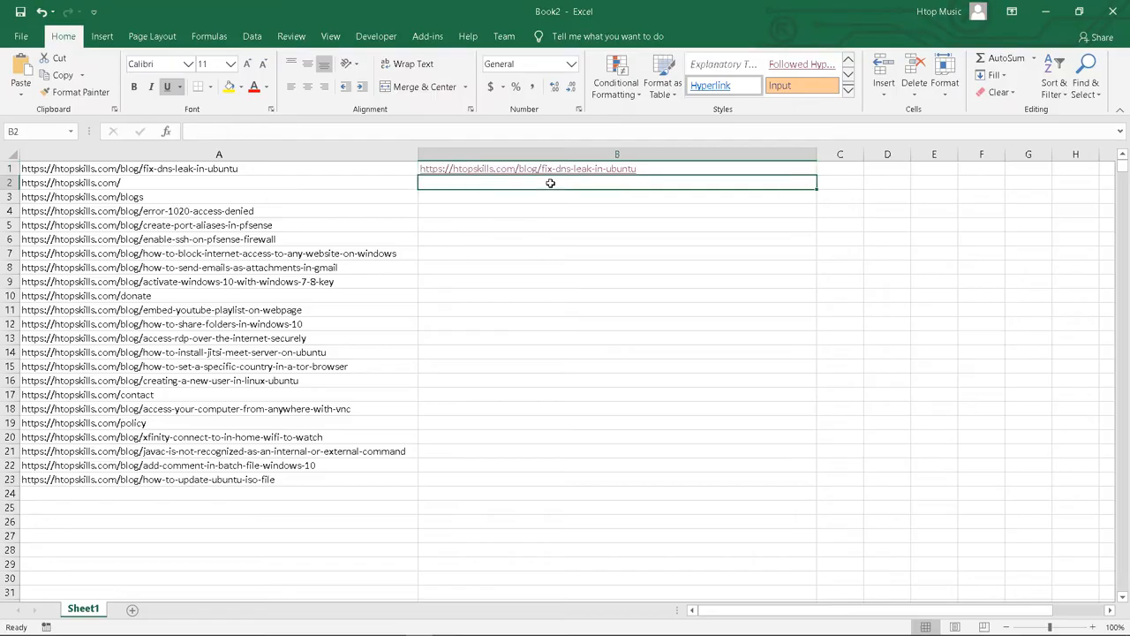
click(617, 169)
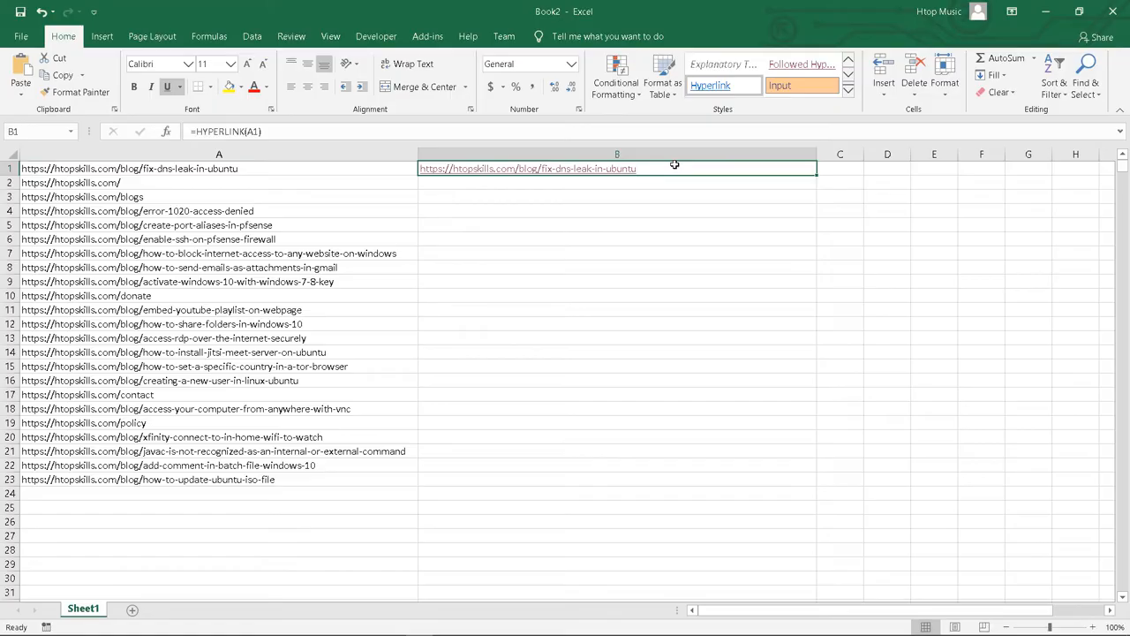
mouse_move(993, 75)
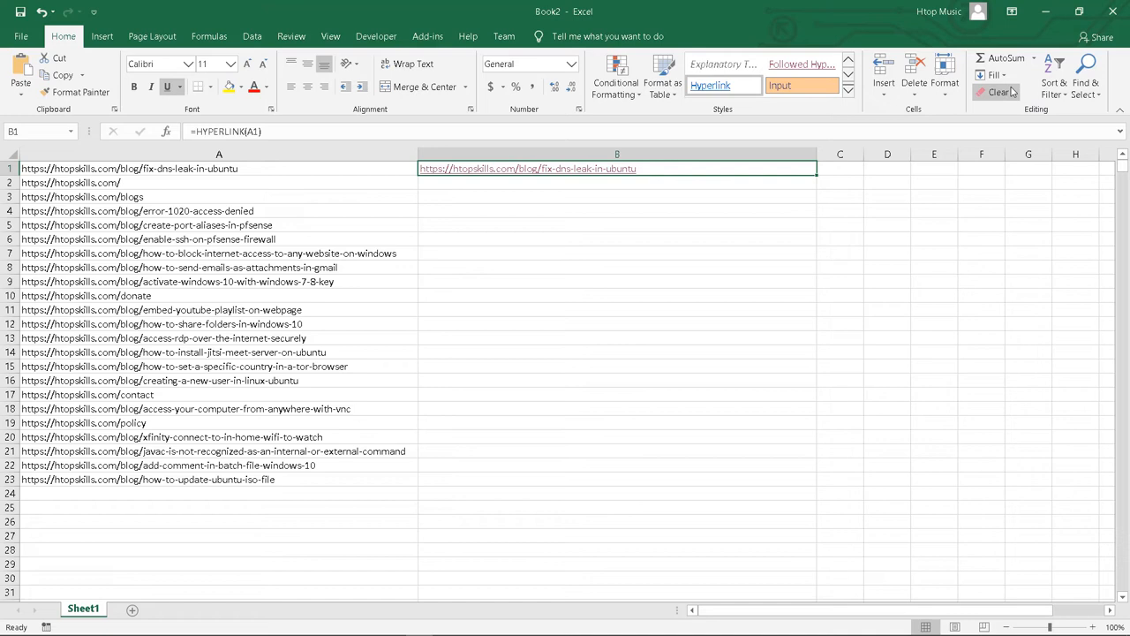
Show the Home tab Fill dropdown with its Down, Right, Up and Left options
click(995, 75)
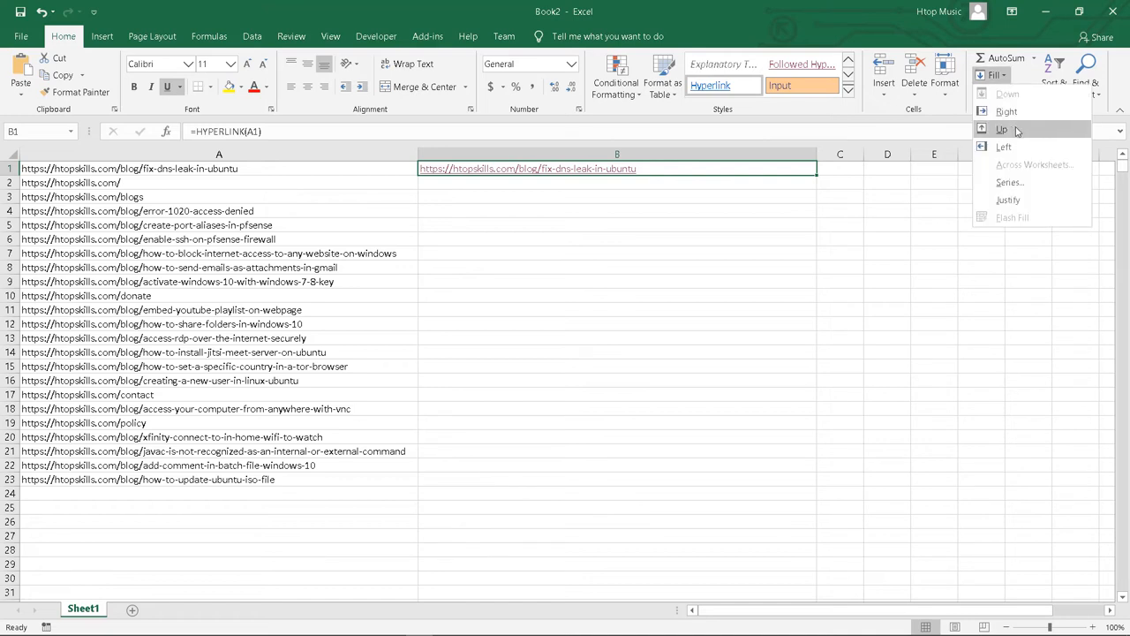
mouse_move(1006, 111)
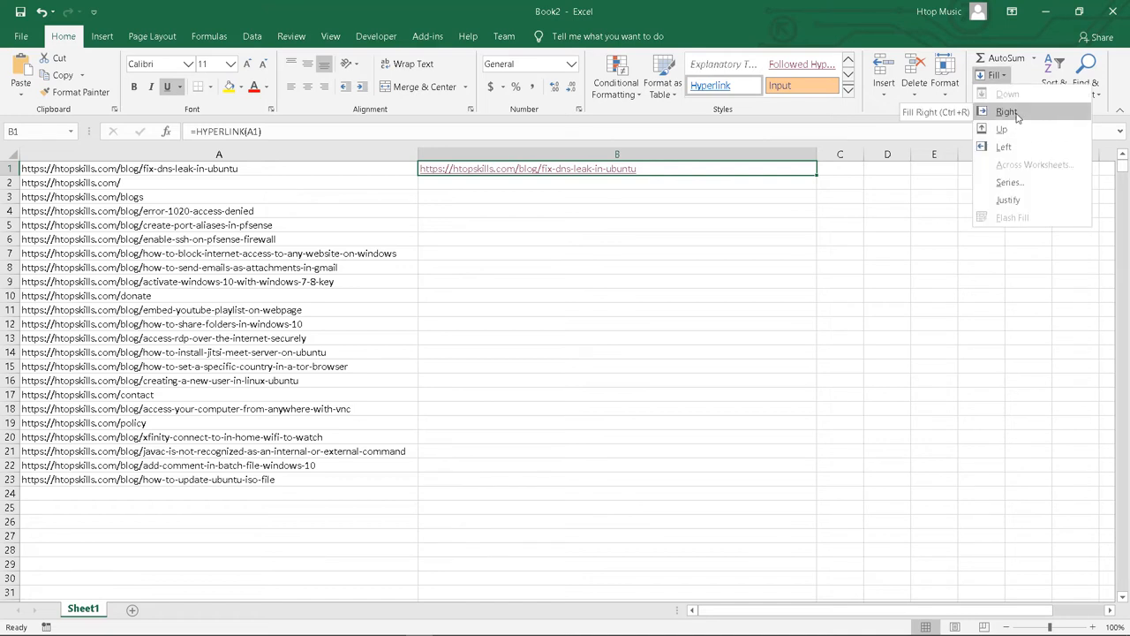
mouse_move(918, 131)
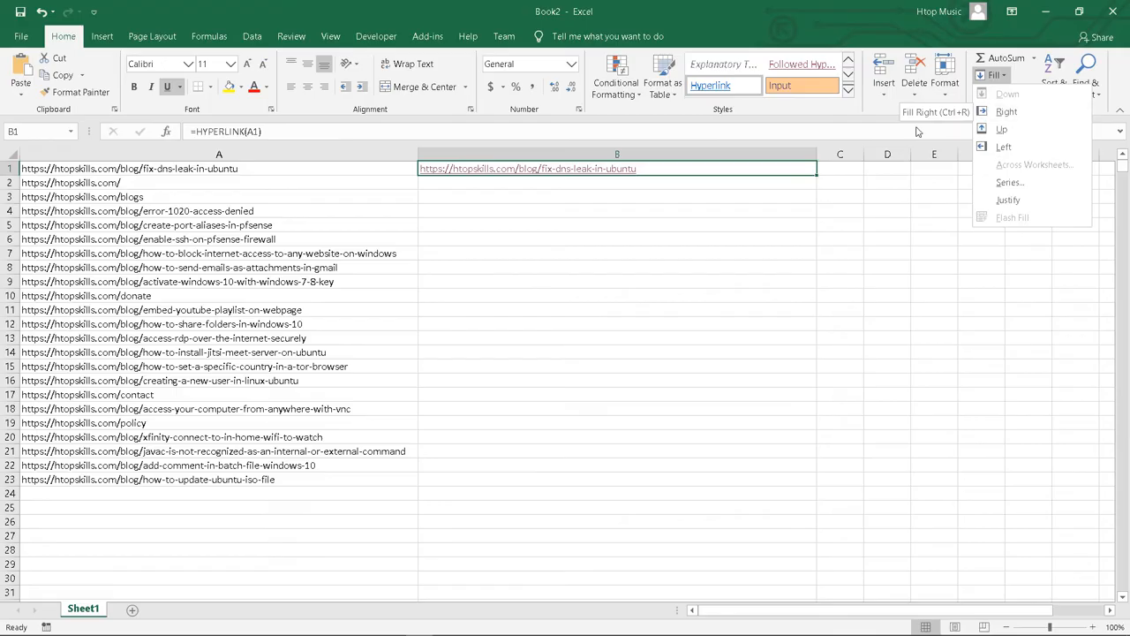
mouse_move(1003, 146)
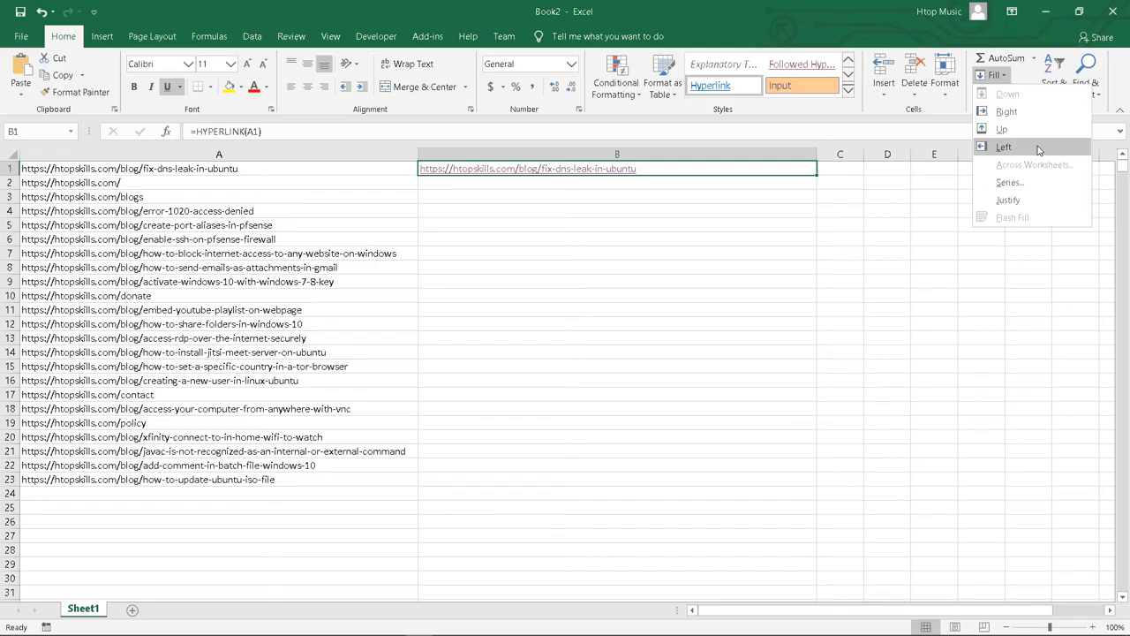
mouse_move(1013, 103)
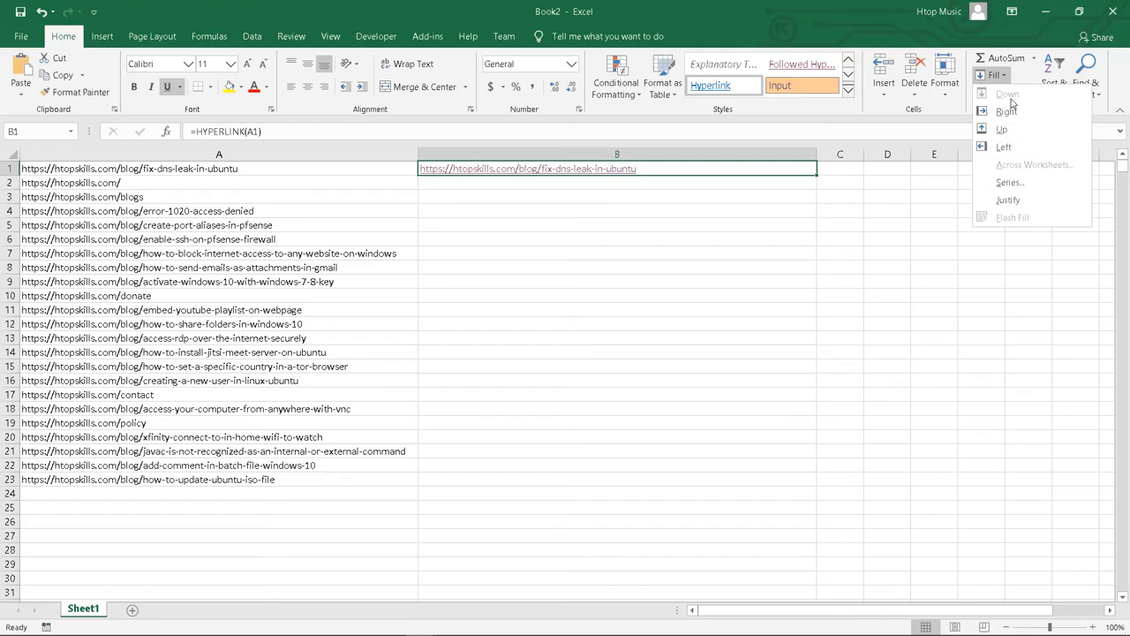
mouse_move(1006, 111)
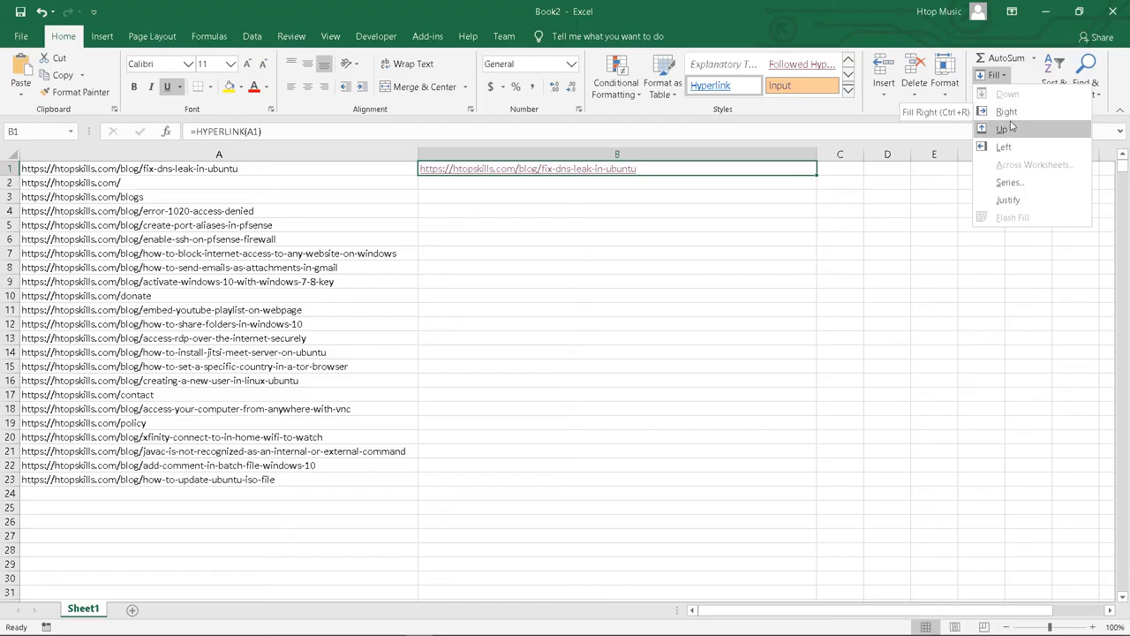
mouse_move(1003, 147)
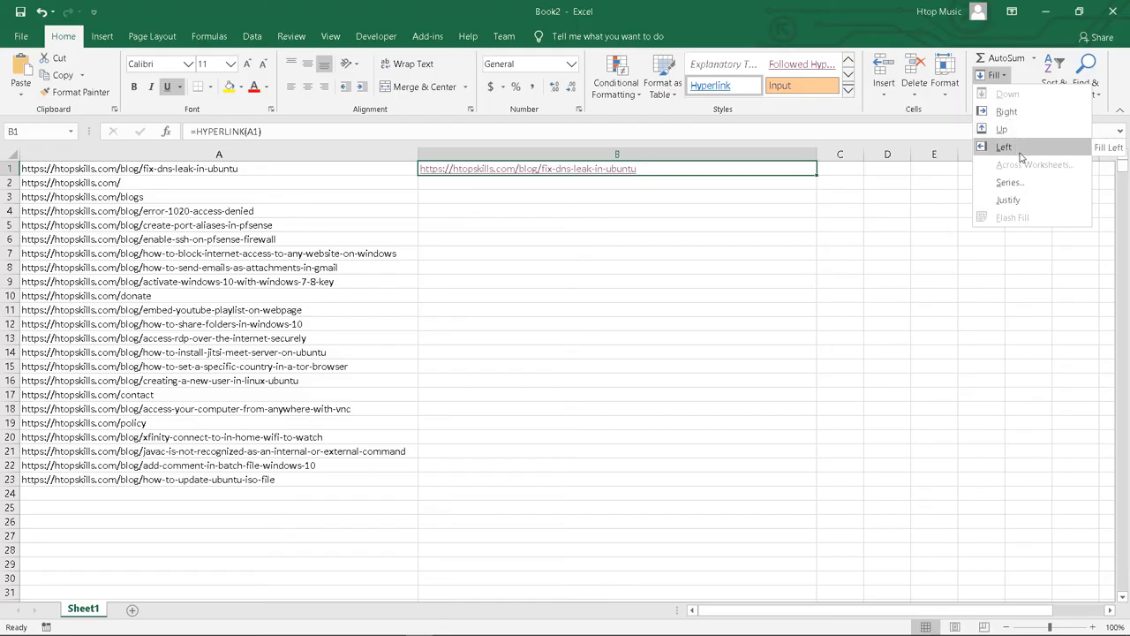